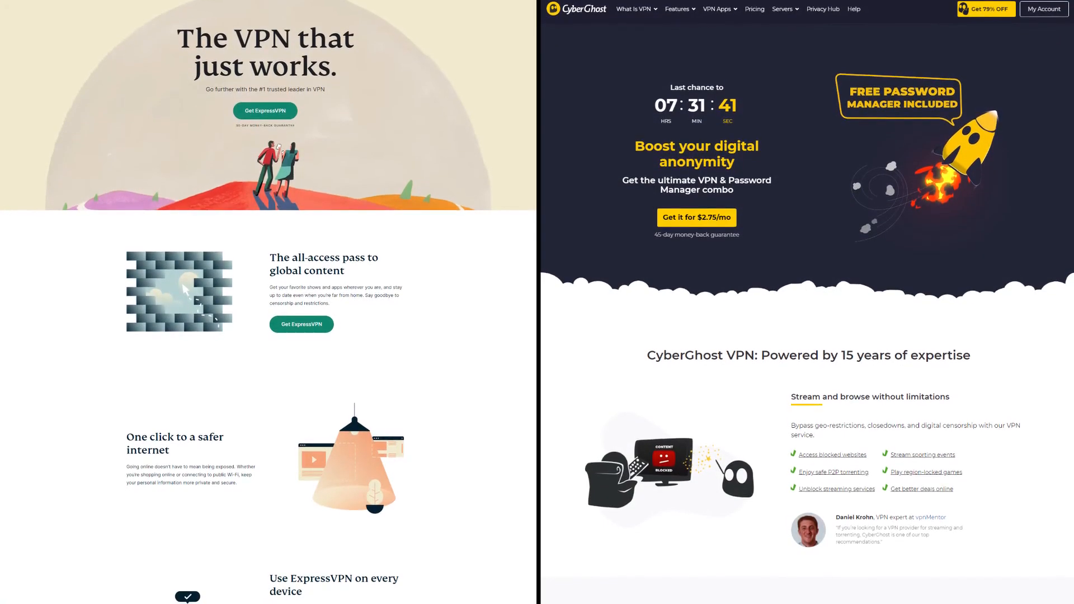
Scroll down through the page content ahead of the server-location comparison
{"action": "scroll", "scroll_direction": "down", "scroll_amount": 3}
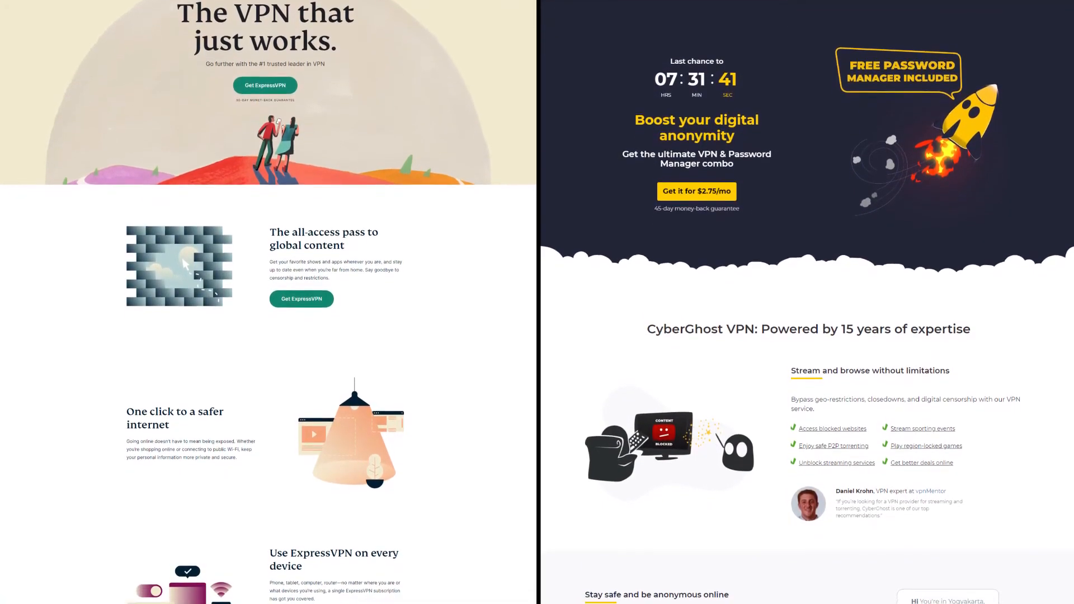
{"action": "scroll", "scroll_direction": "down", "scroll_amount": 3}
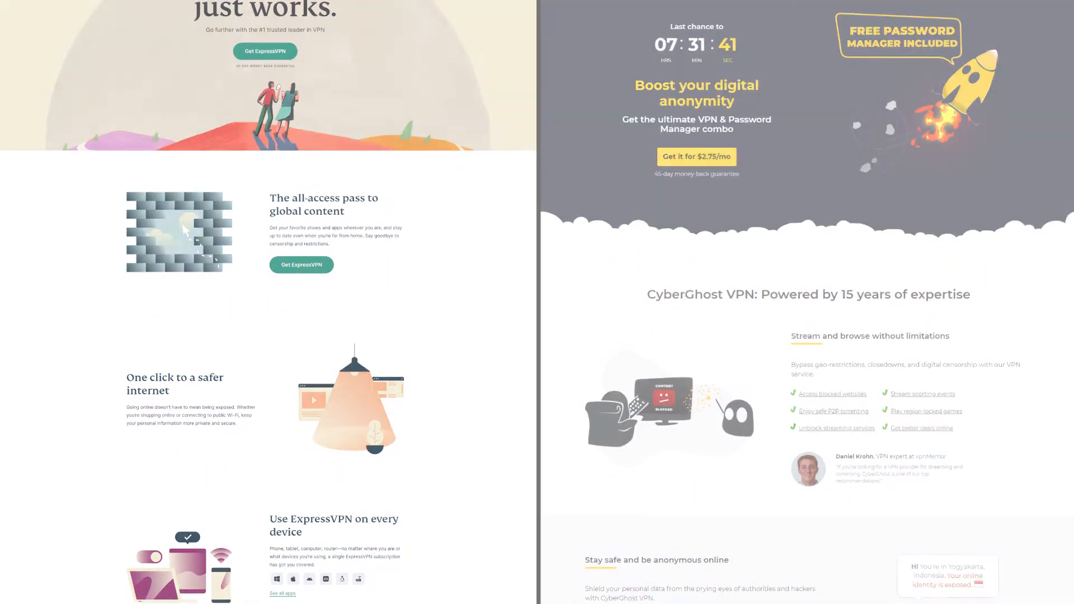
{"action": "scroll", "scroll_direction": "down", "scroll_amount": 3}
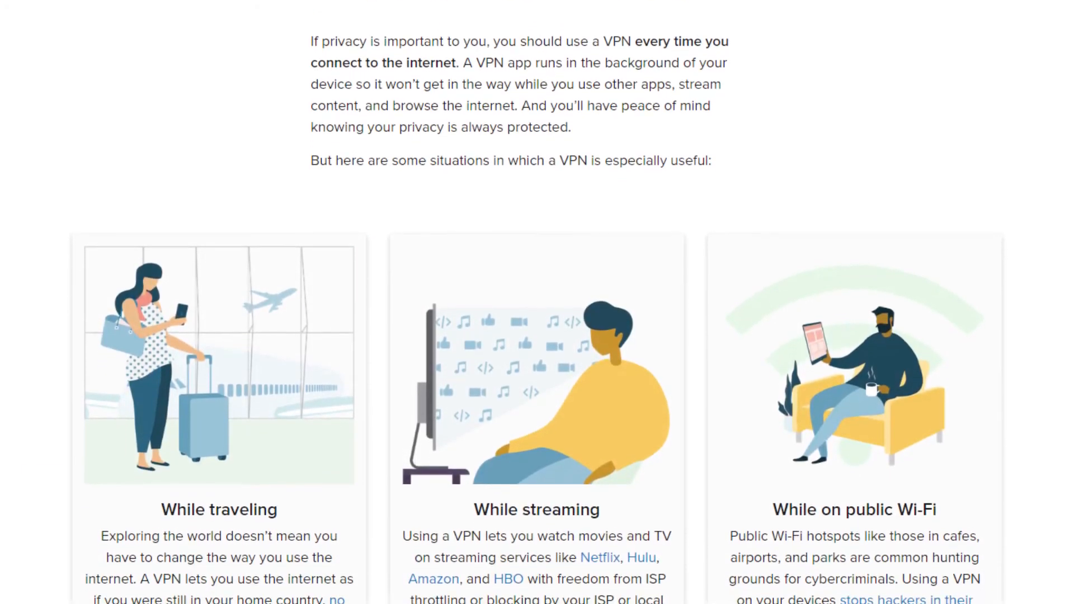
{"action": "scroll", "scroll_direction": "down", "scroll_amount": 3}
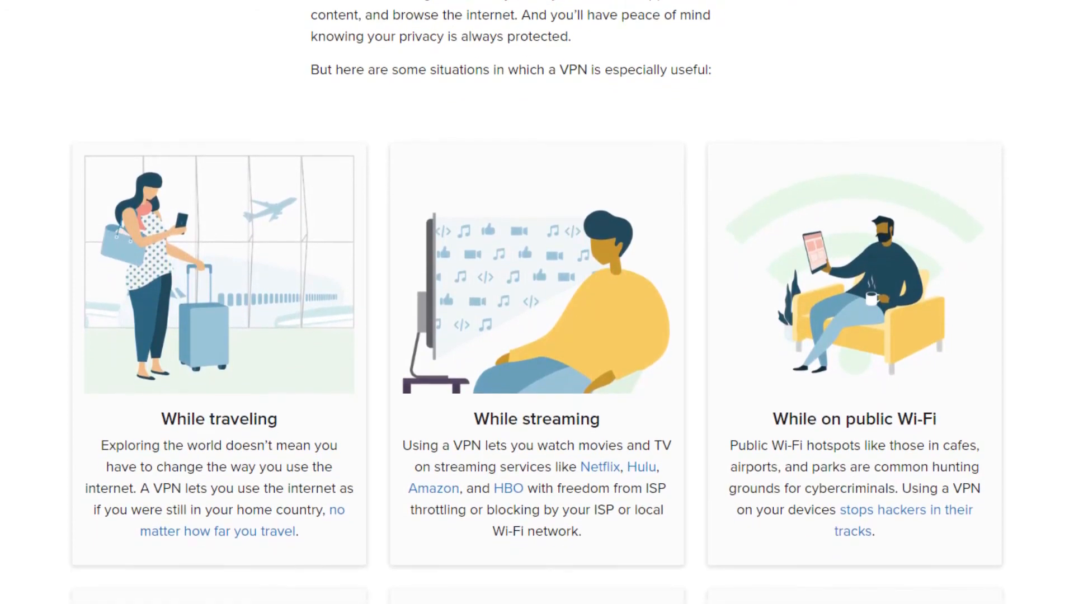
{"action": "scroll", "scroll_direction": "down", "scroll_amount": 3}
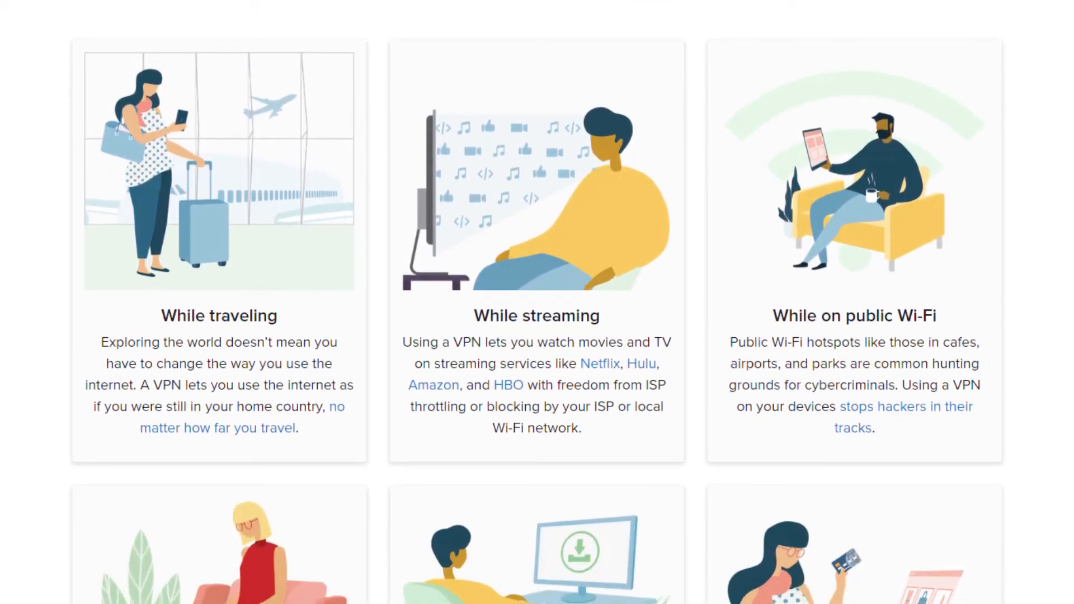
{"action": "scroll", "scroll_direction": "down", "scroll_amount": 3}
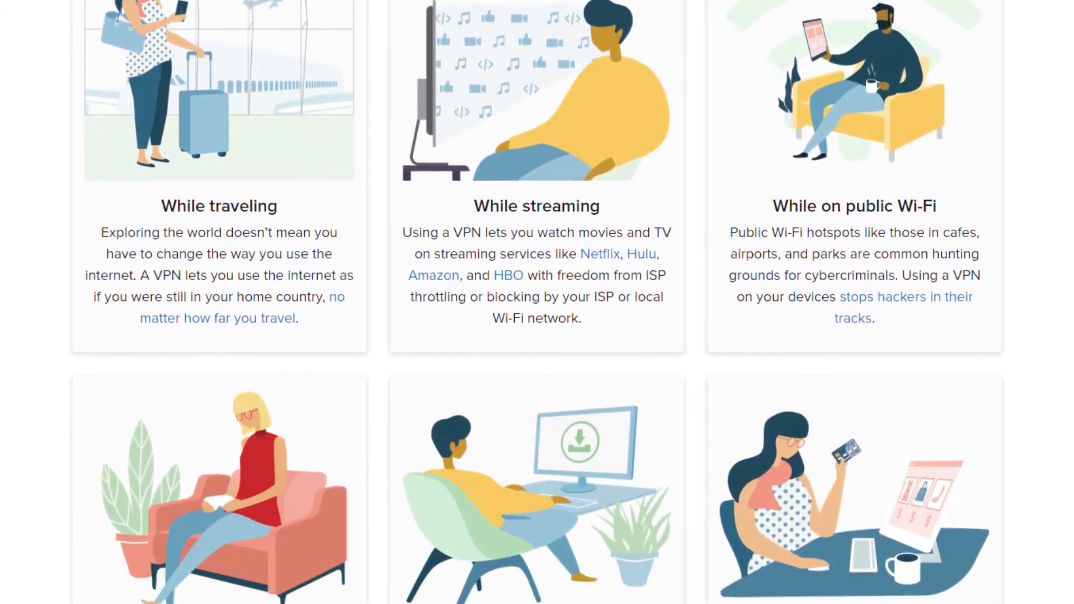
{"action": "scroll", "scroll_direction": "down", "scroll_amount": 3}
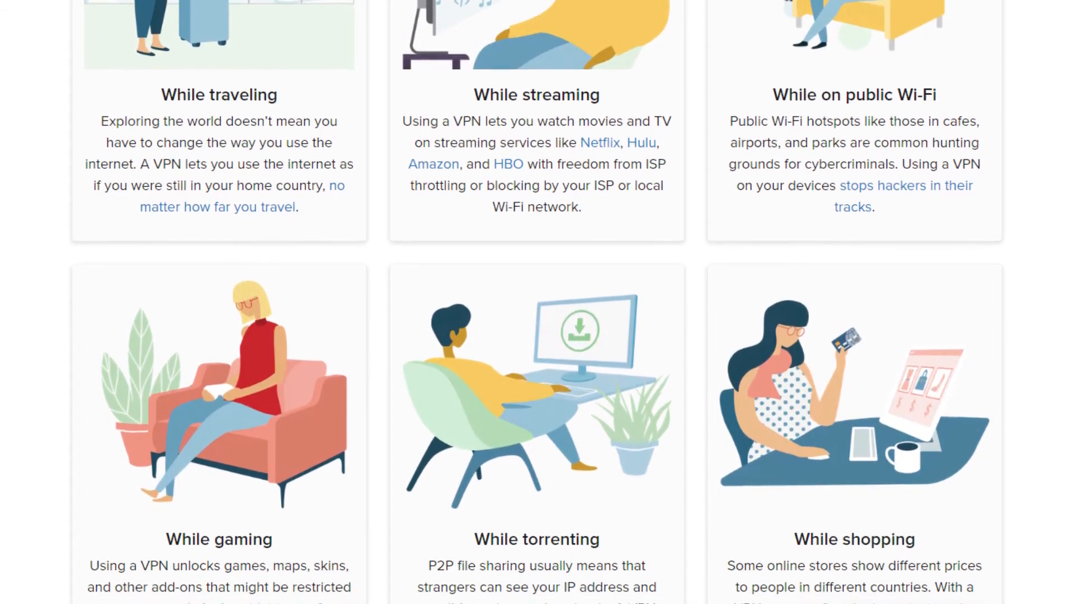
{"action": "scroll", "scroll_direction": "down", "scroll_amount": 3}
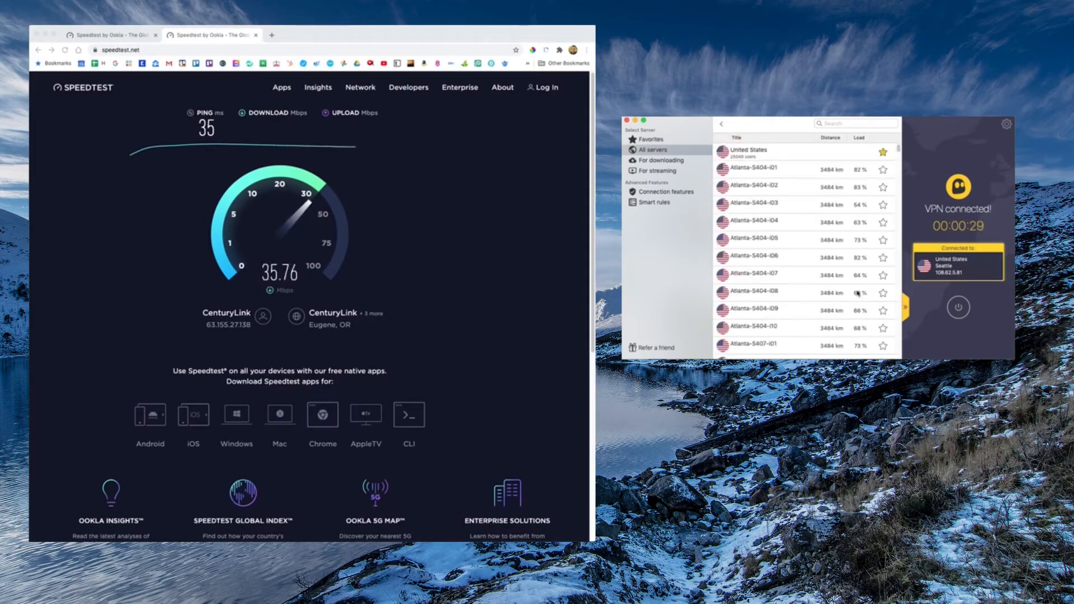
{"action": "scroll", "scroll_direction": "down", "scroll_amount": 3}
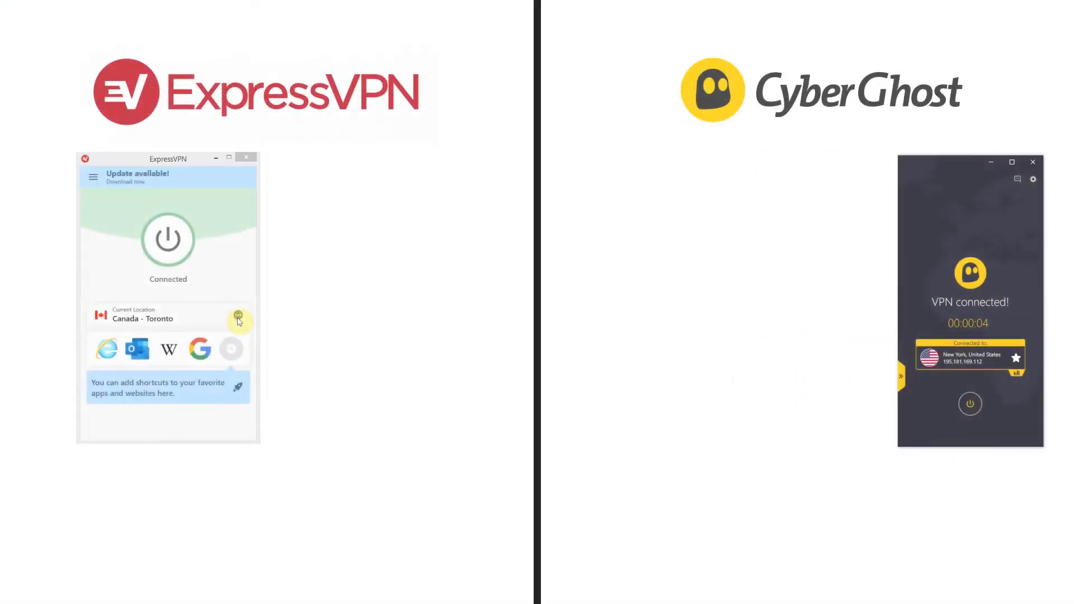
Show ExpressVPN's VPN Locations list and choose United States from it
{"action": "left_click", "coordinate": [238, 314]}
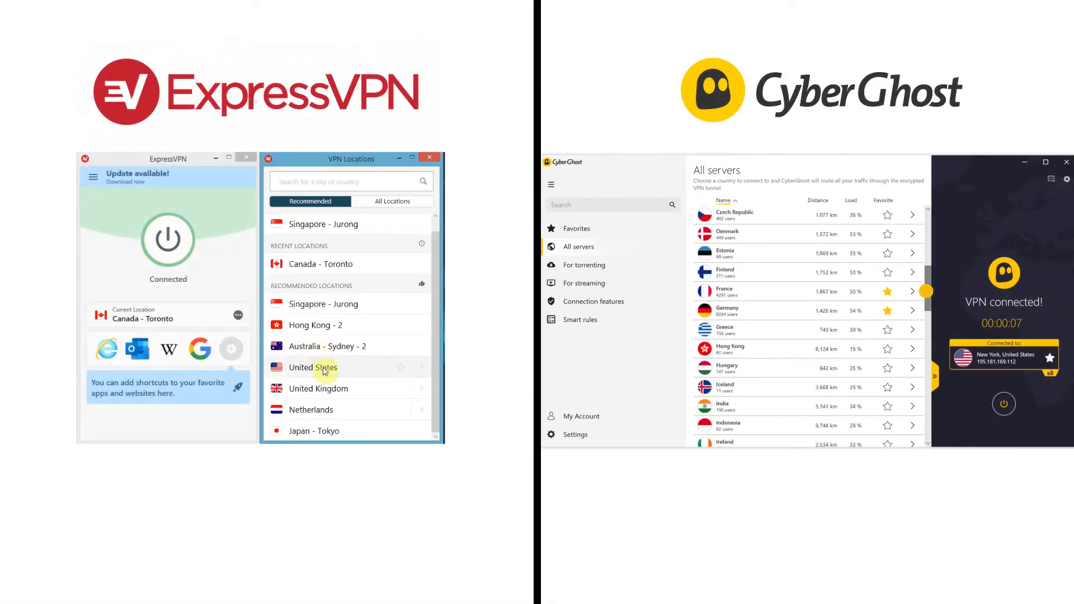
{"action": "left_click", "coordinate": [314, 368]}
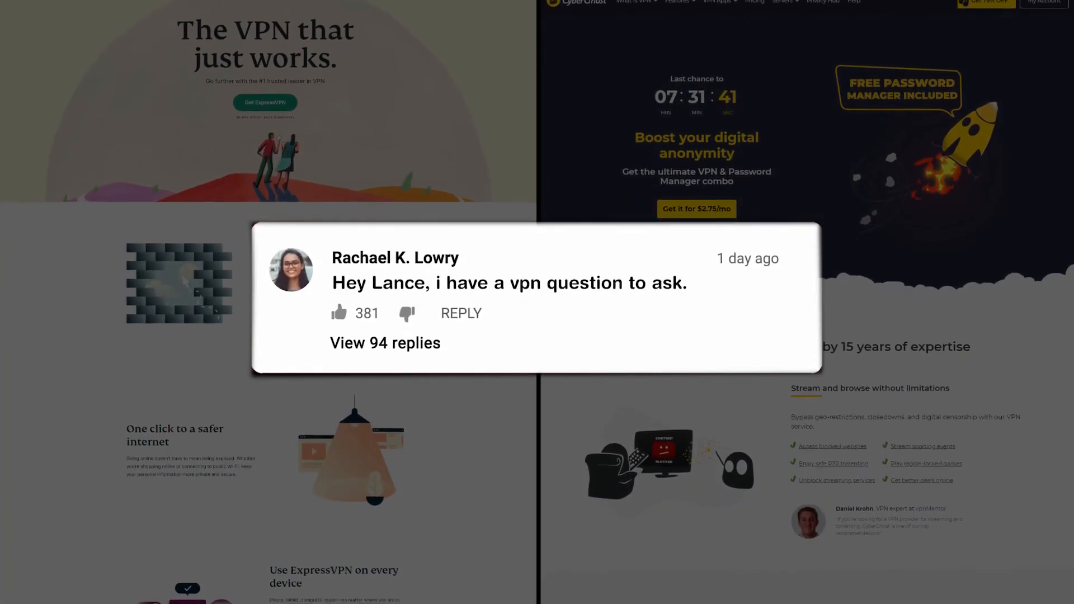
{"action": "scroll", "scroll_direction": "down", "scroll_amount": 3}
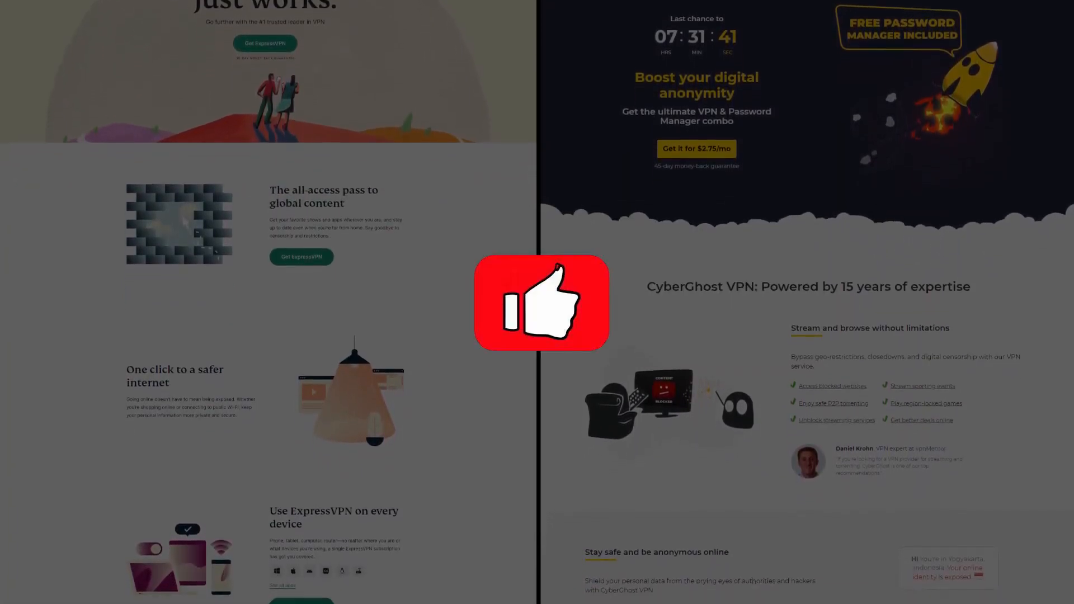
{"action": "scroll", "scroll_direction": "down", "scroll_amount": 3}
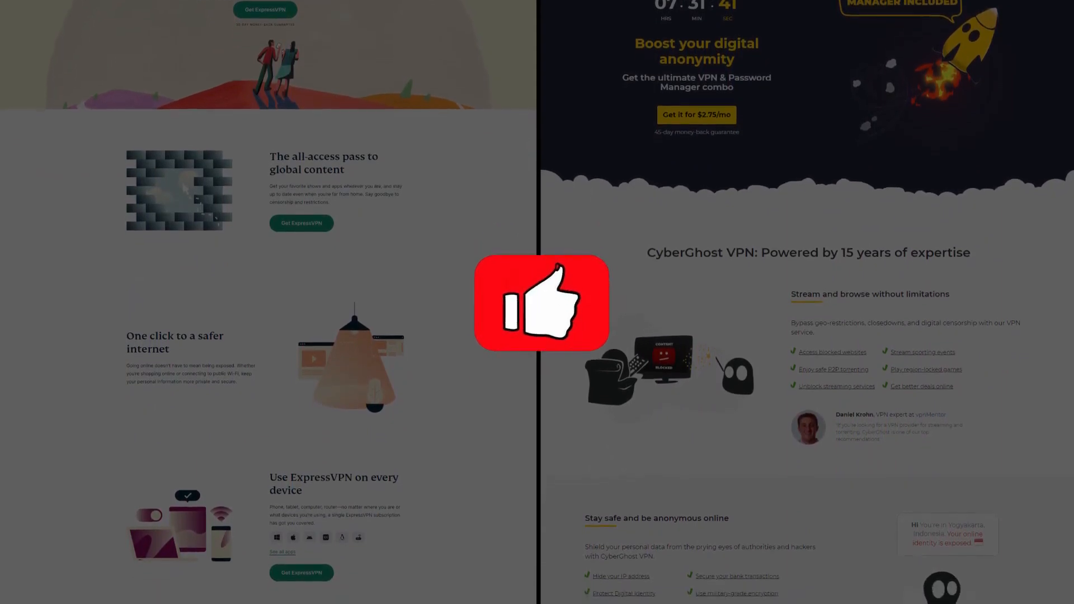
{"action": "scroll", "scroll_direction": "down", "scroll_amount": 3}
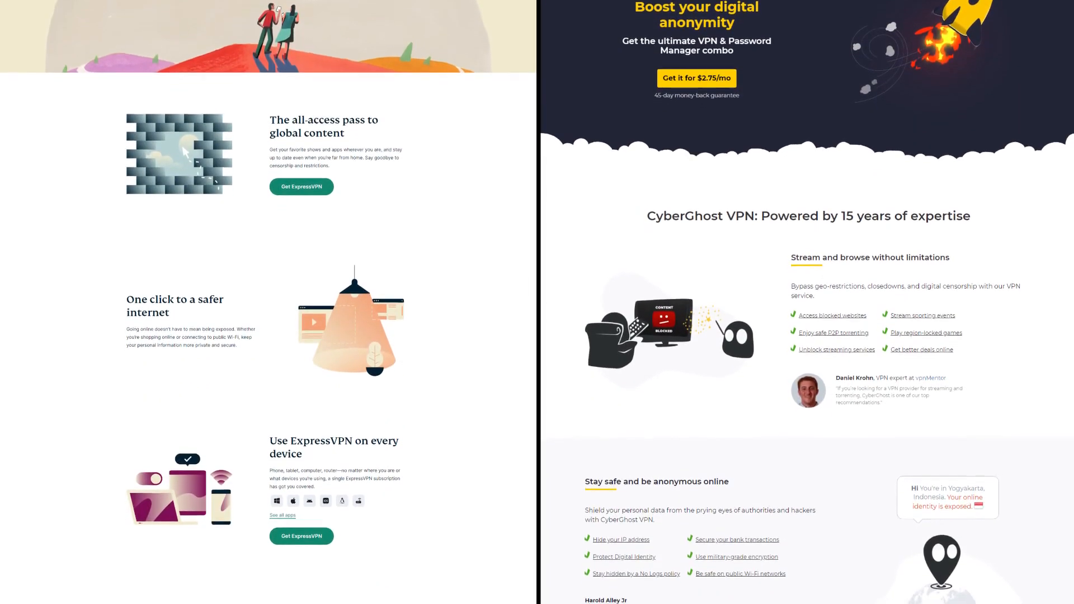
{"action": "scroll", "scroll_direction": "down", "scroll_amount": 3}
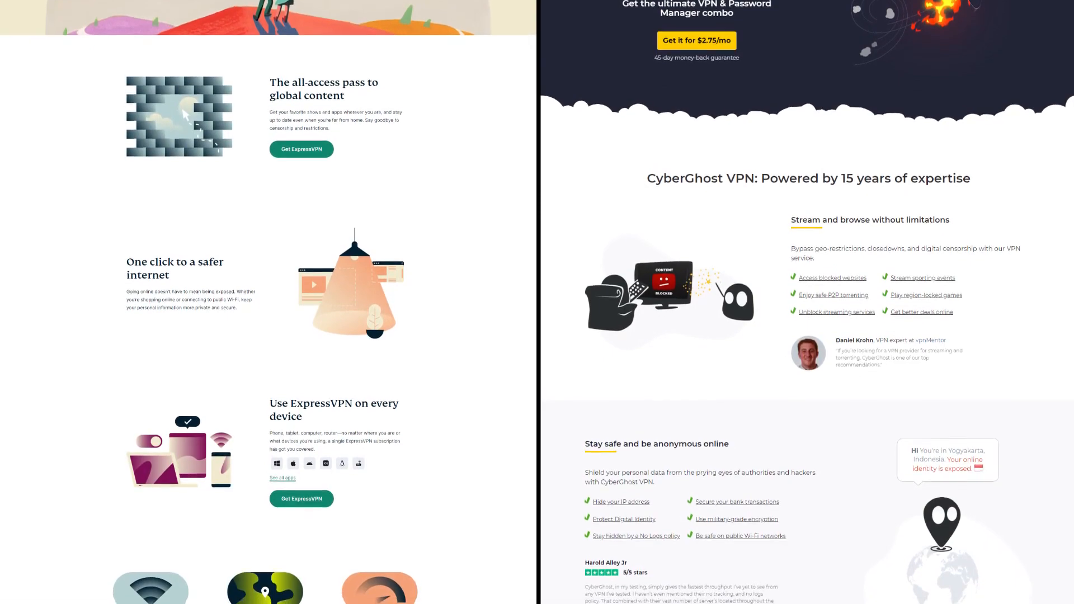
{"action": "scroll", "scroll_direction": "down", "scroll_amount": 3}
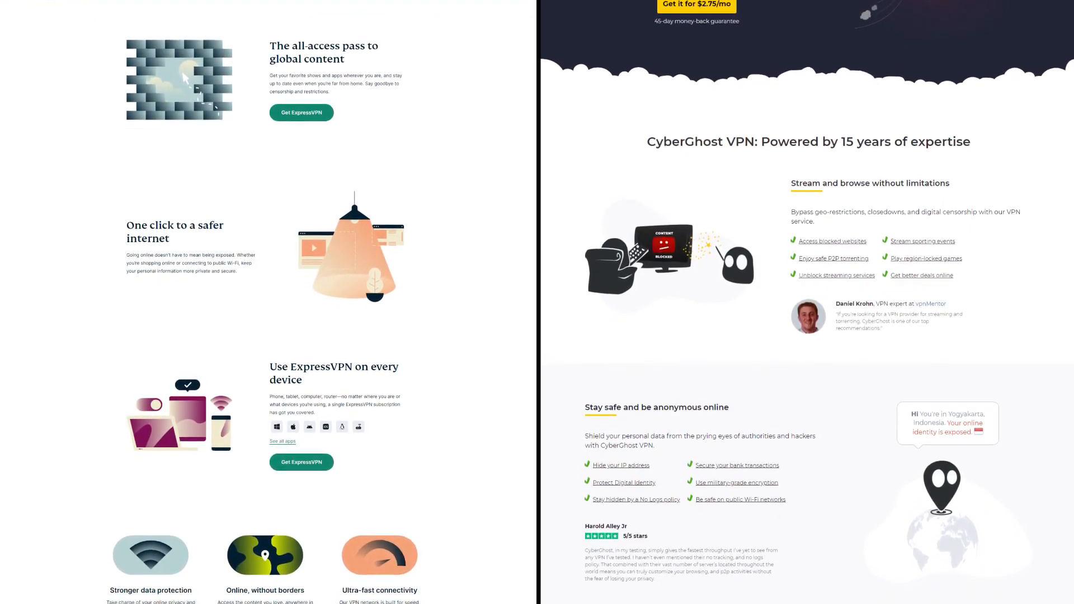